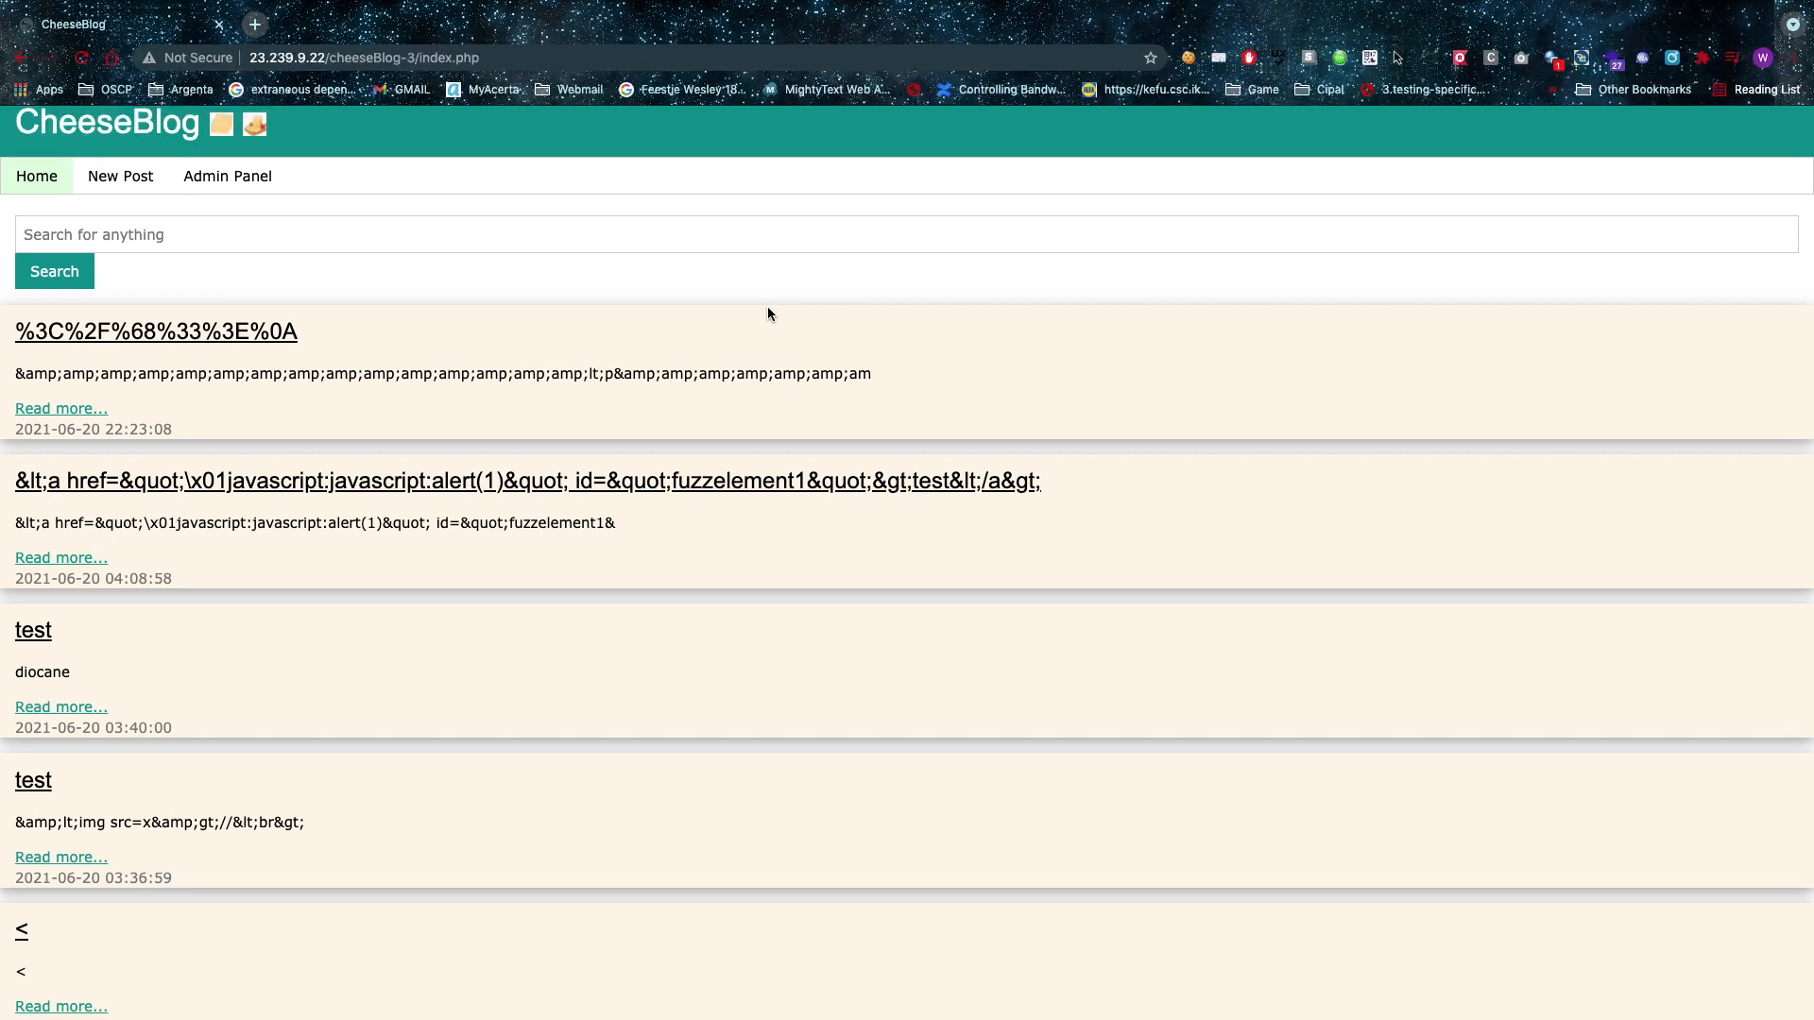
Go to the Admin Panel dashboard and log out of the blog session
click(227, 178)
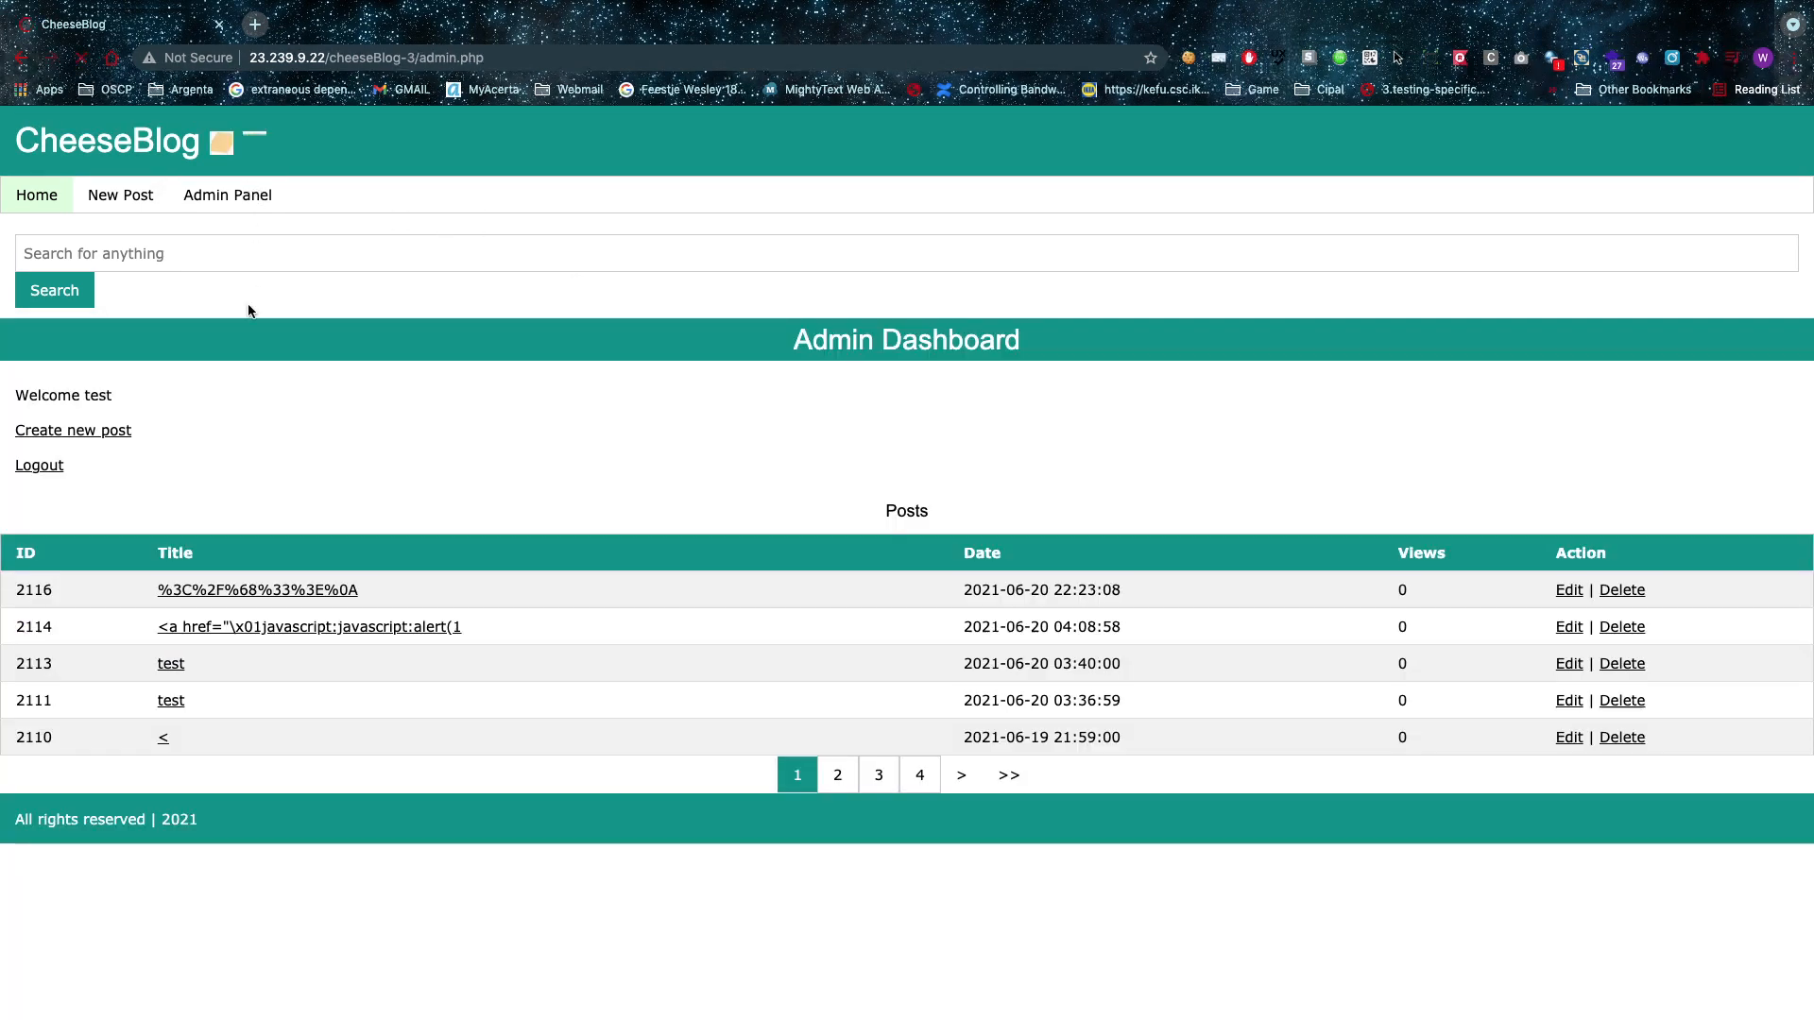
click(38, 465)
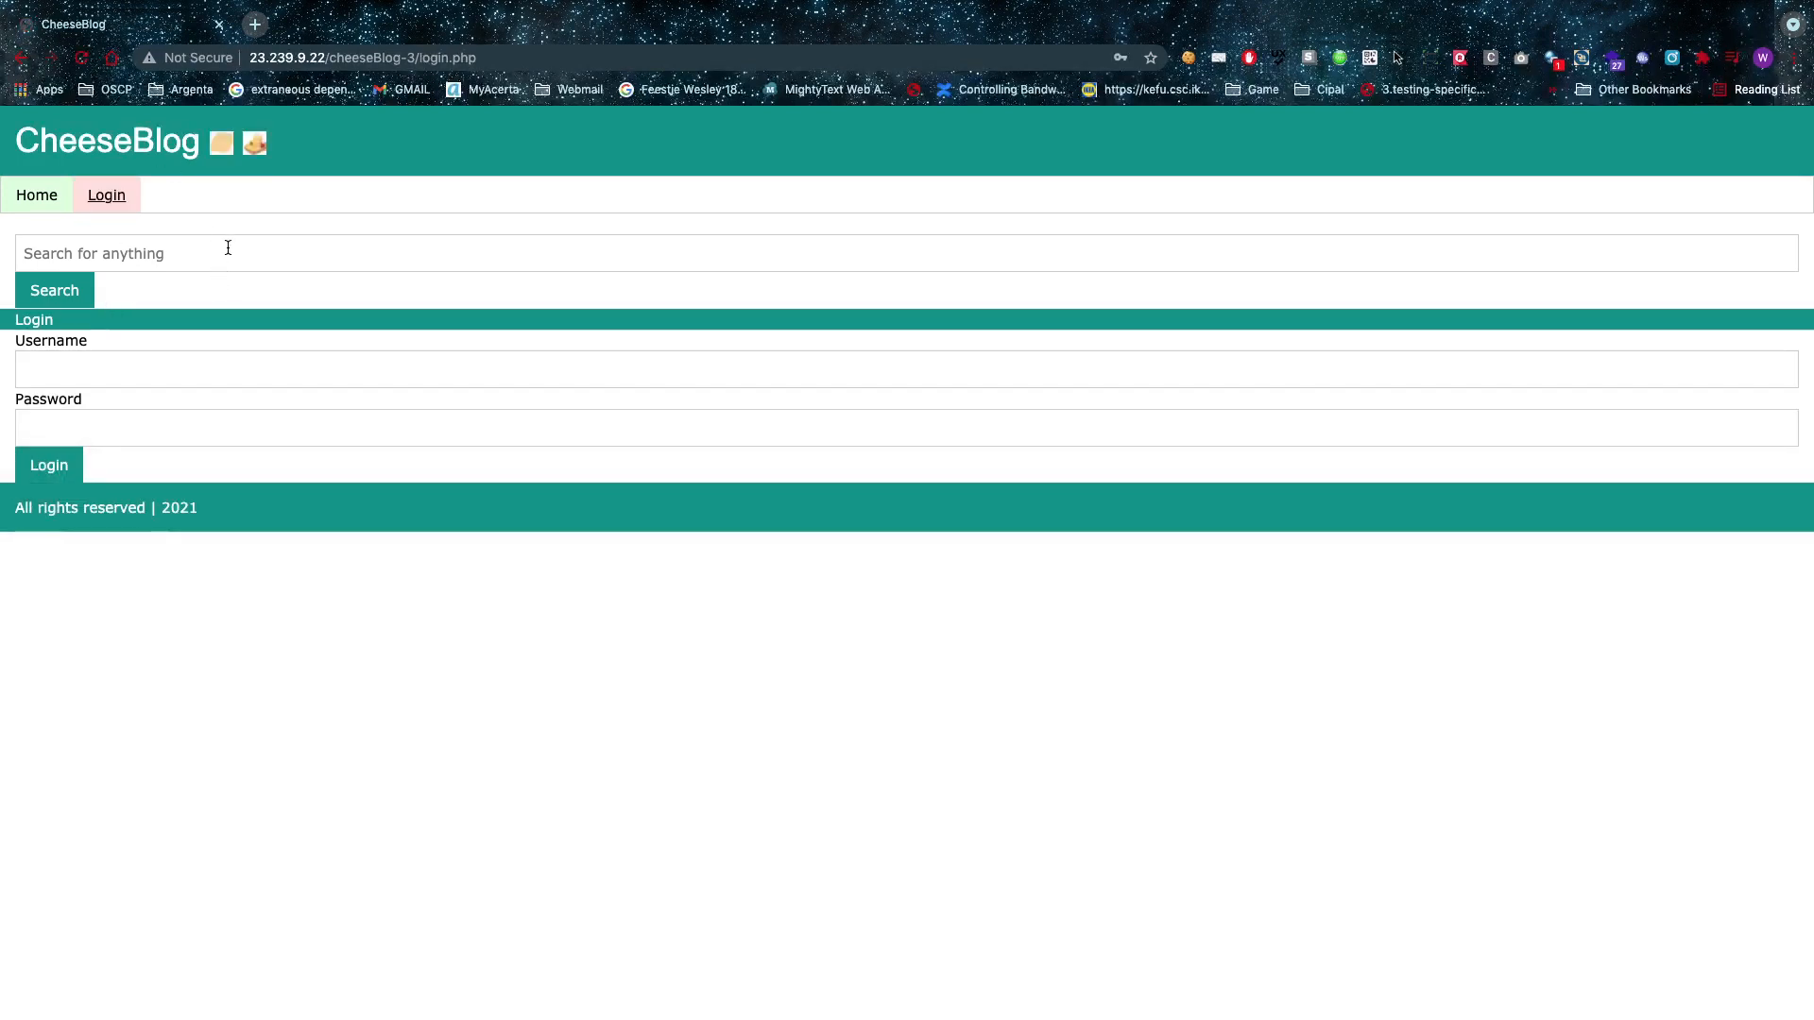
Sign in again as user 'test' to reach the admin dashboard
click(53, 291)
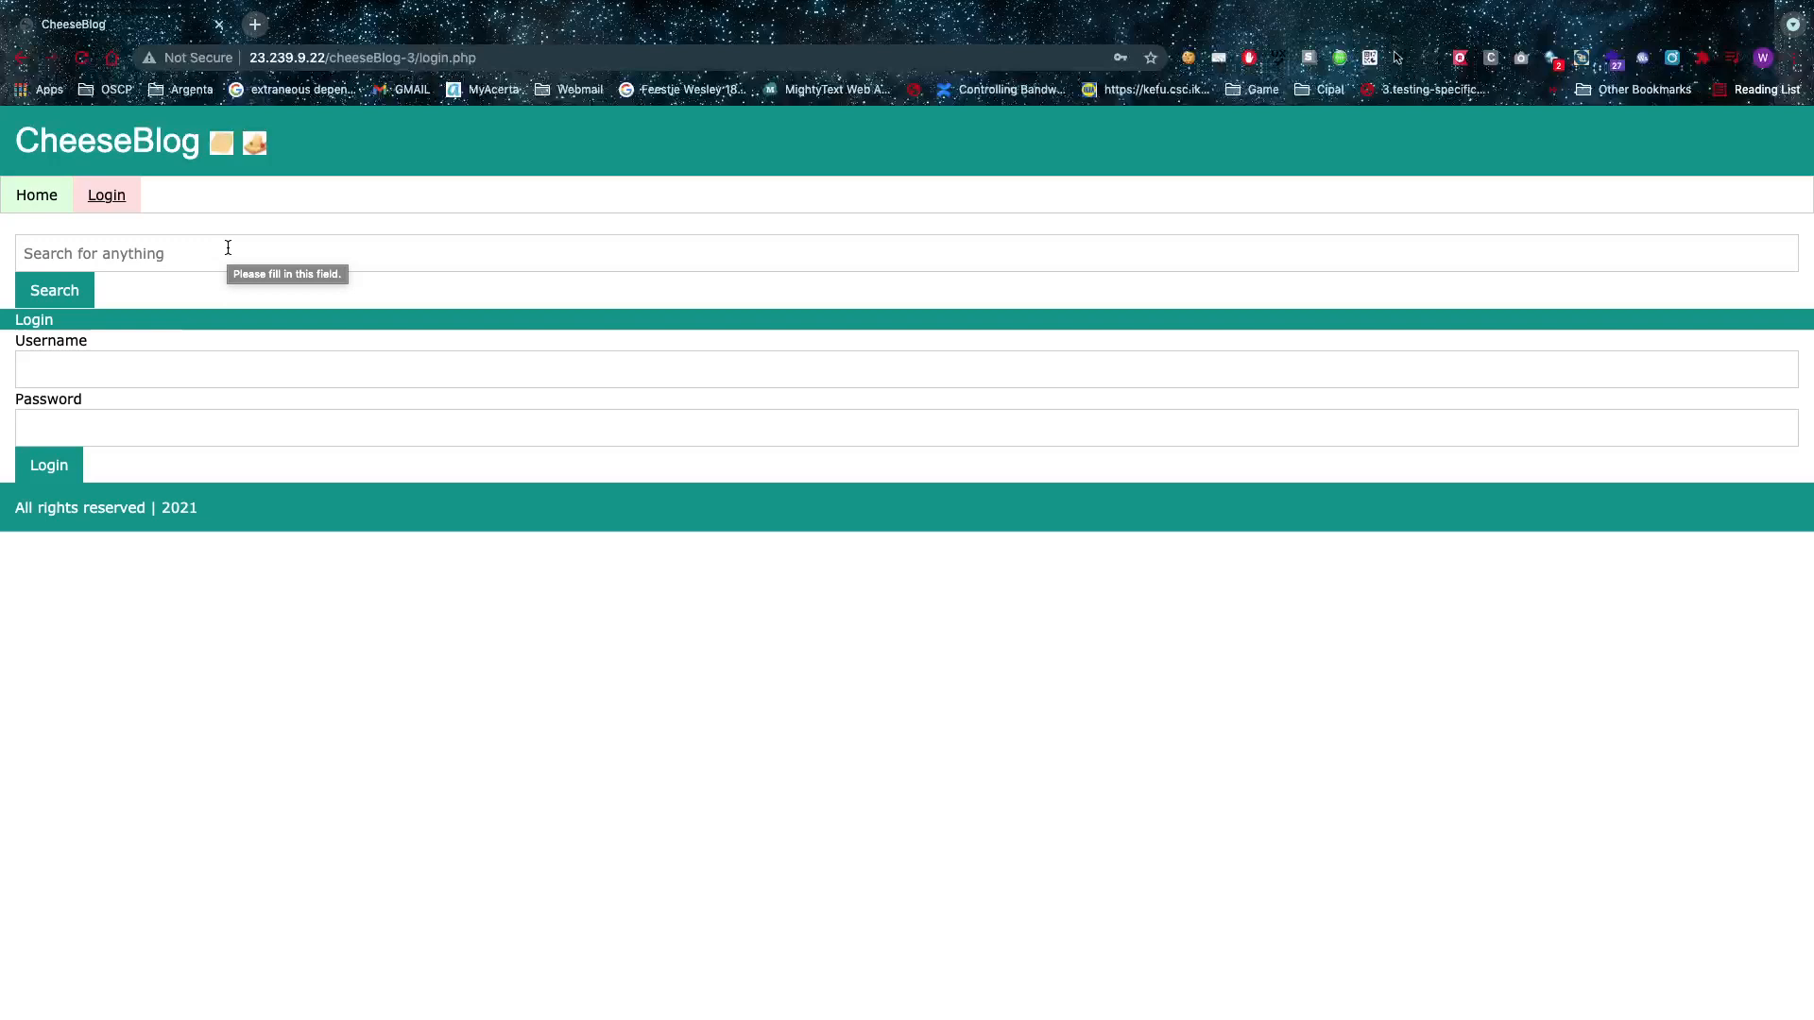
text(t)
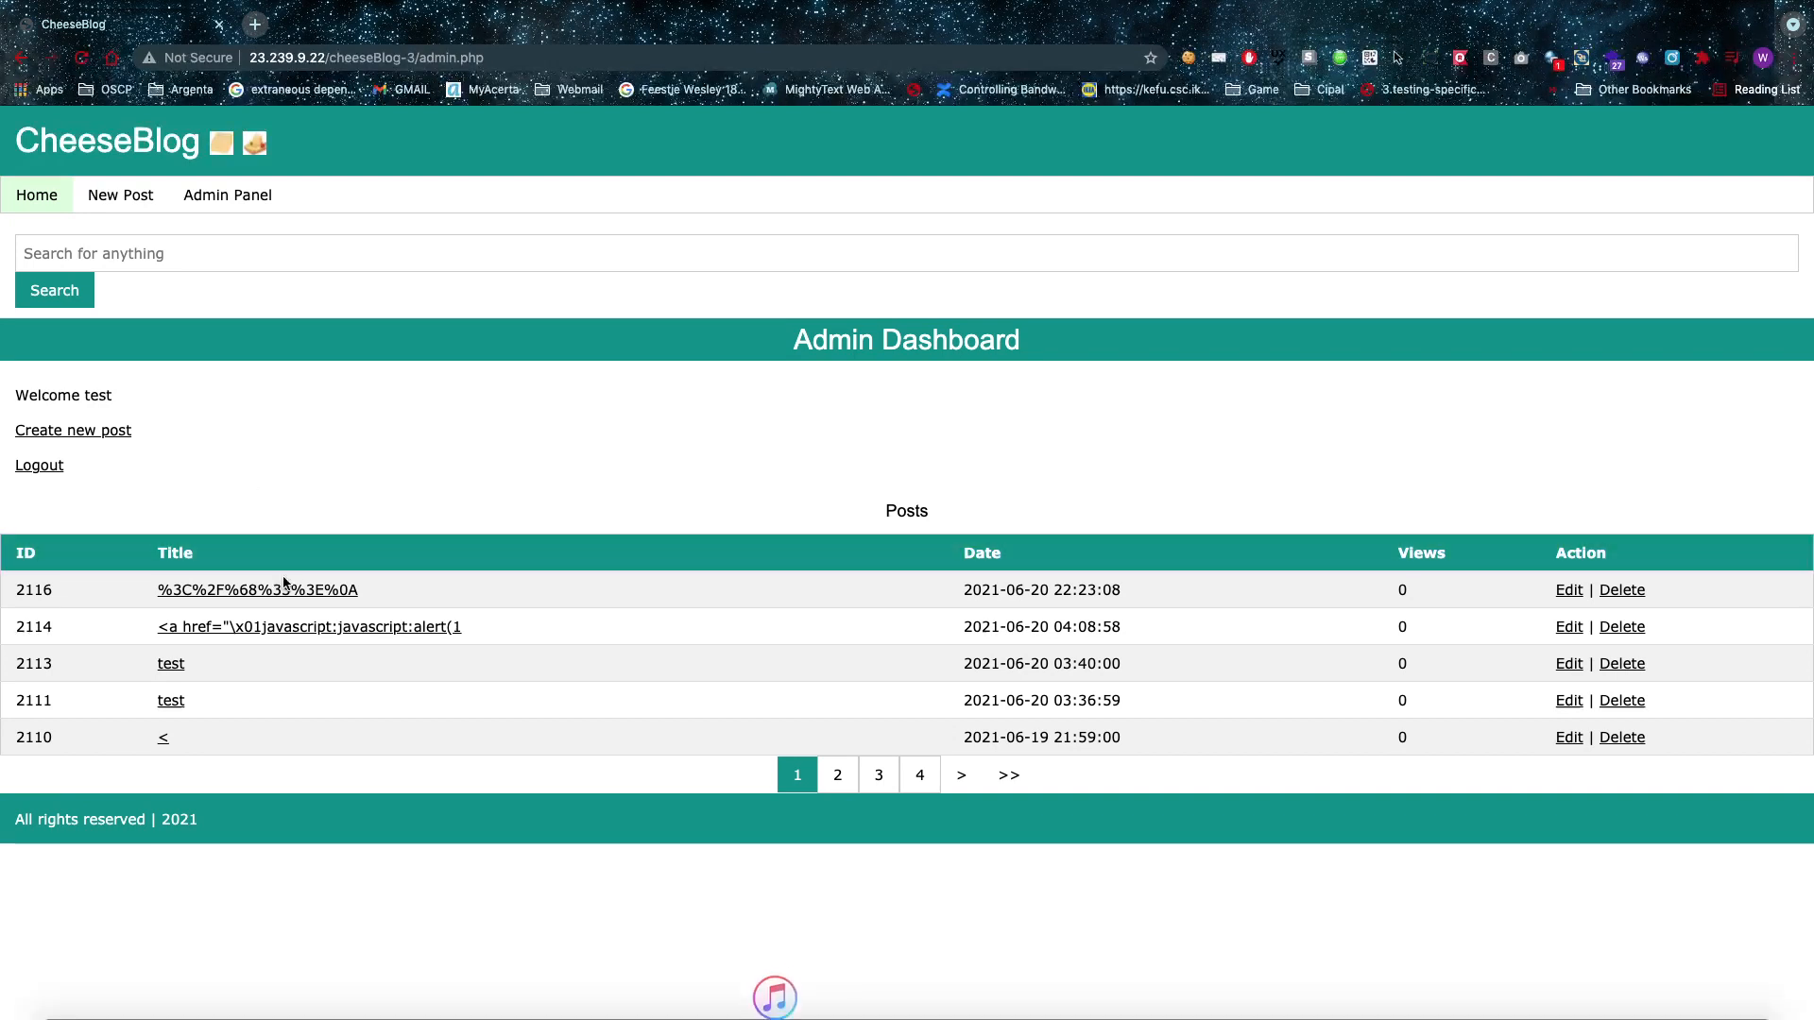
View post 2116 from the dashboard's Posts table, showing its escaped body and author test
click(257, 590)
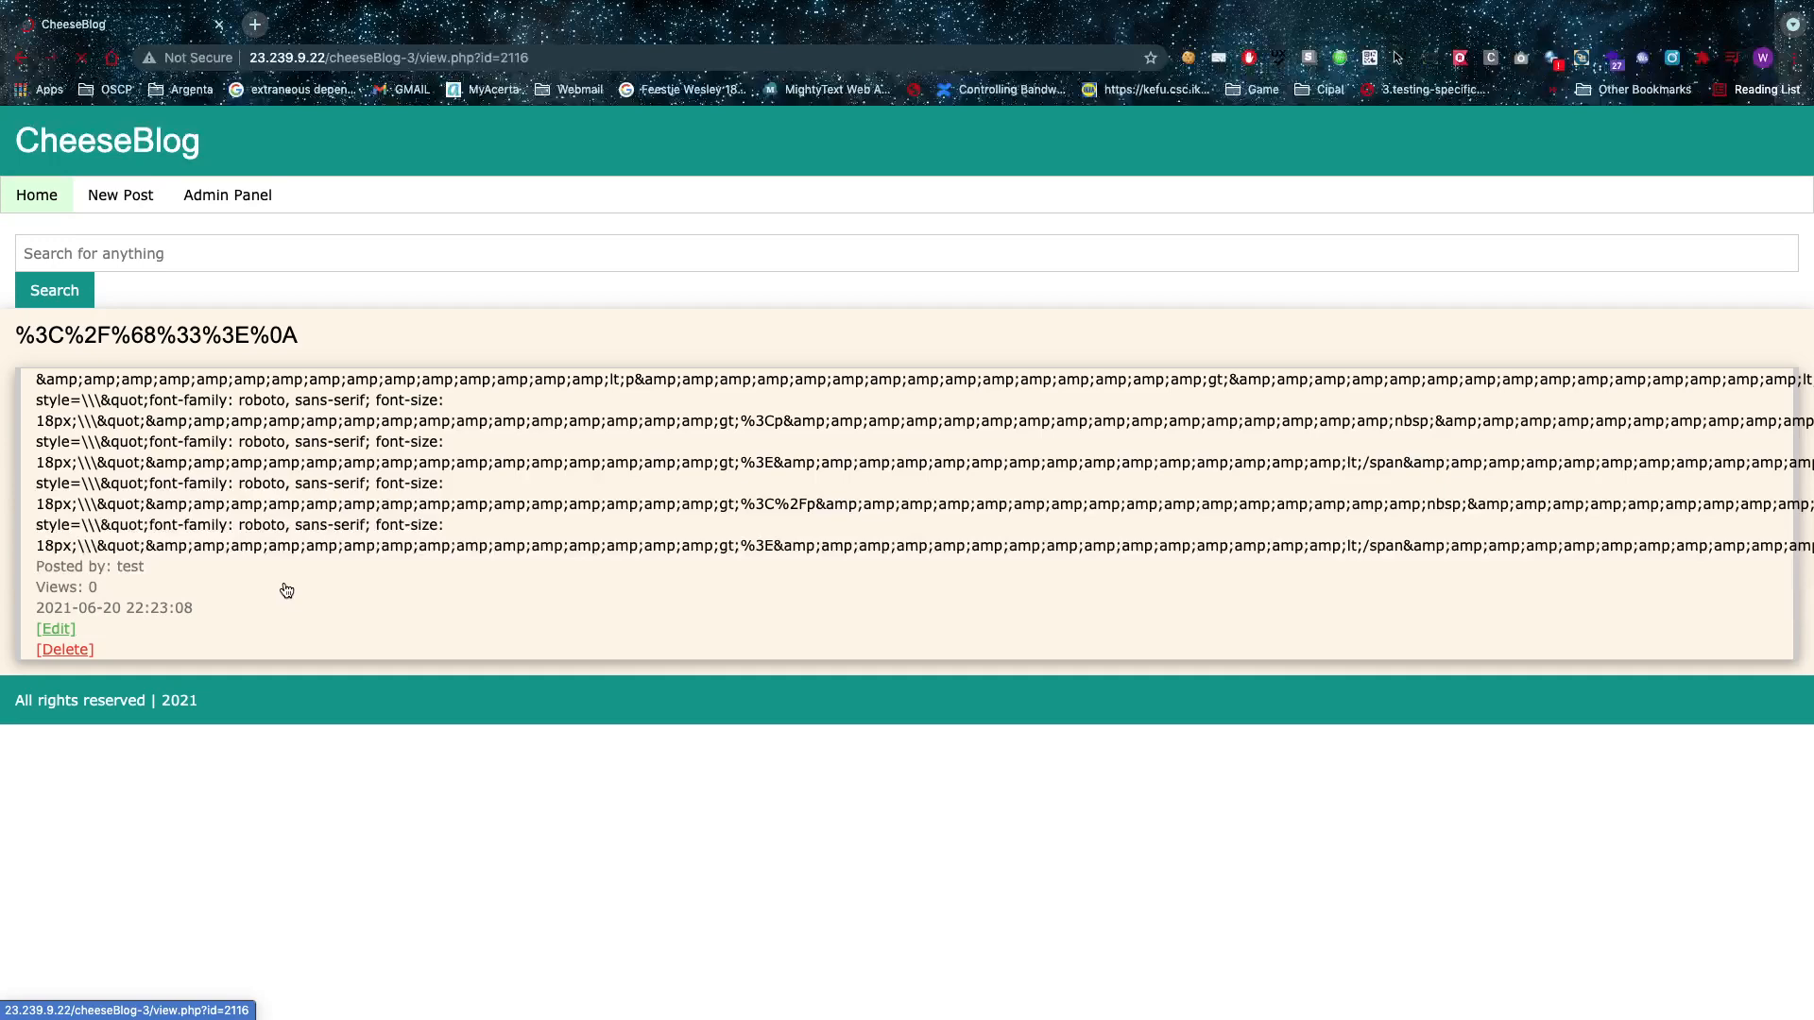
click(55, 630)
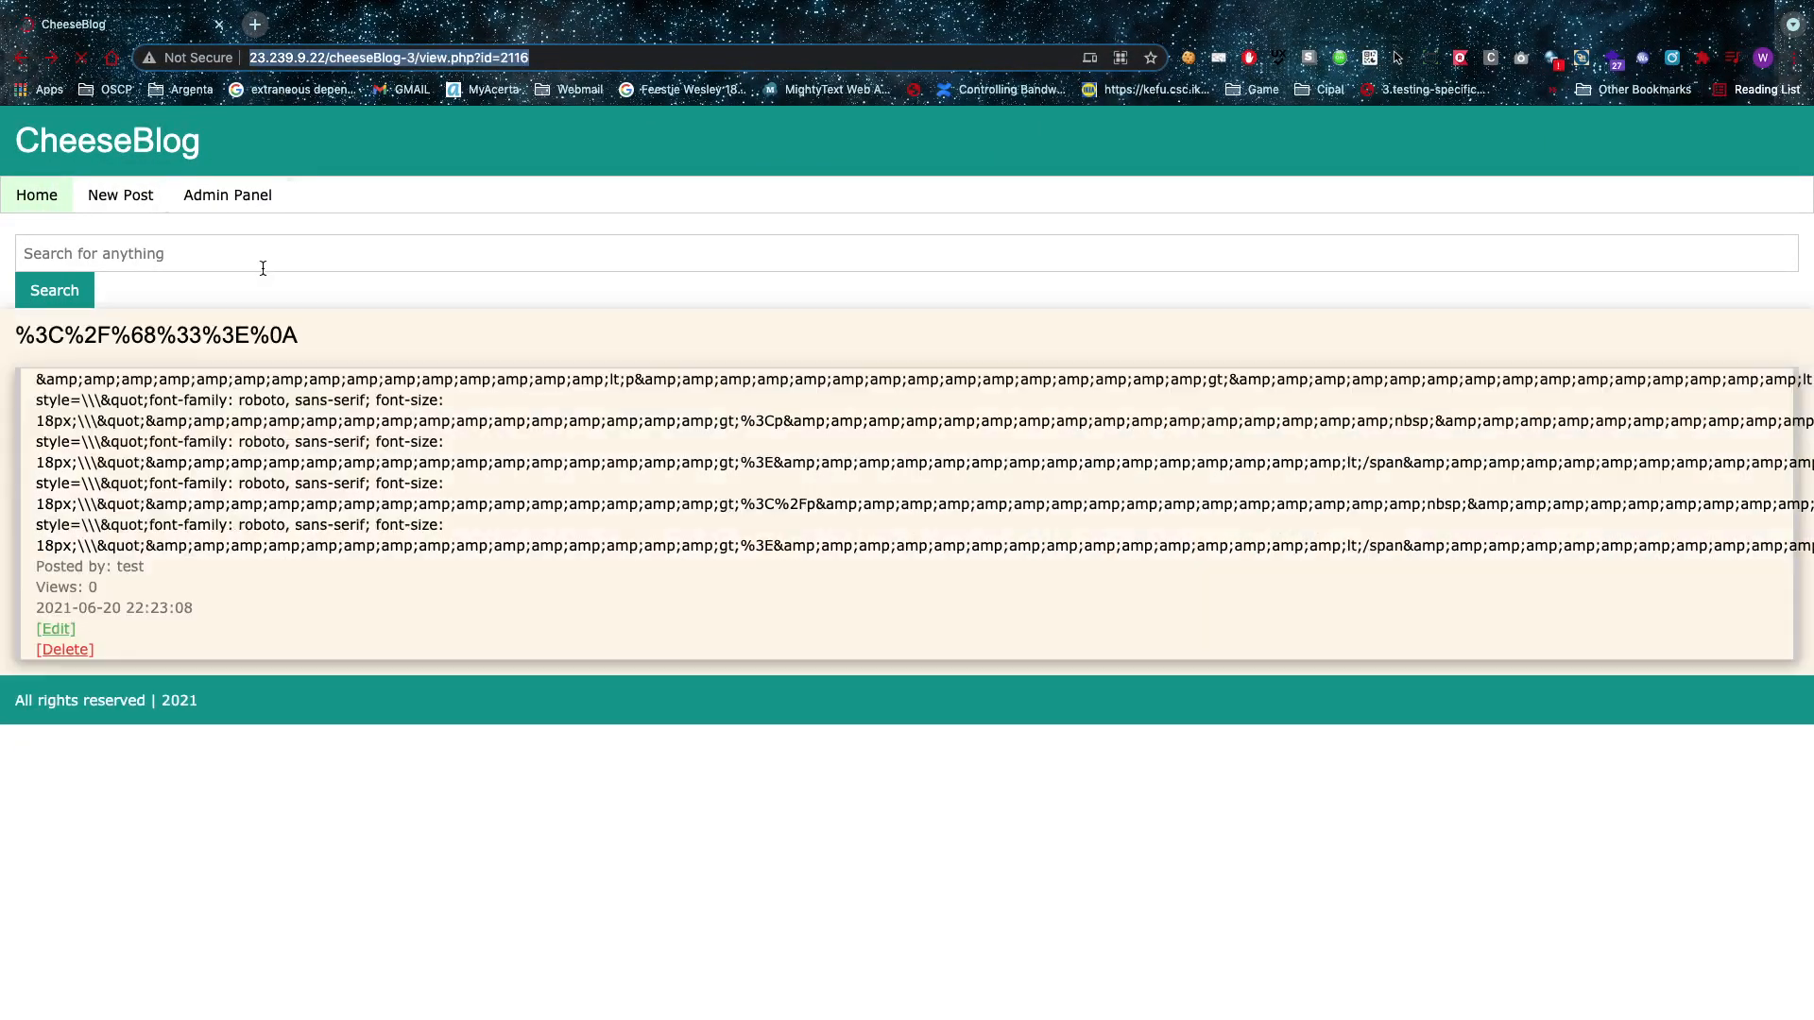
click(64, 650)
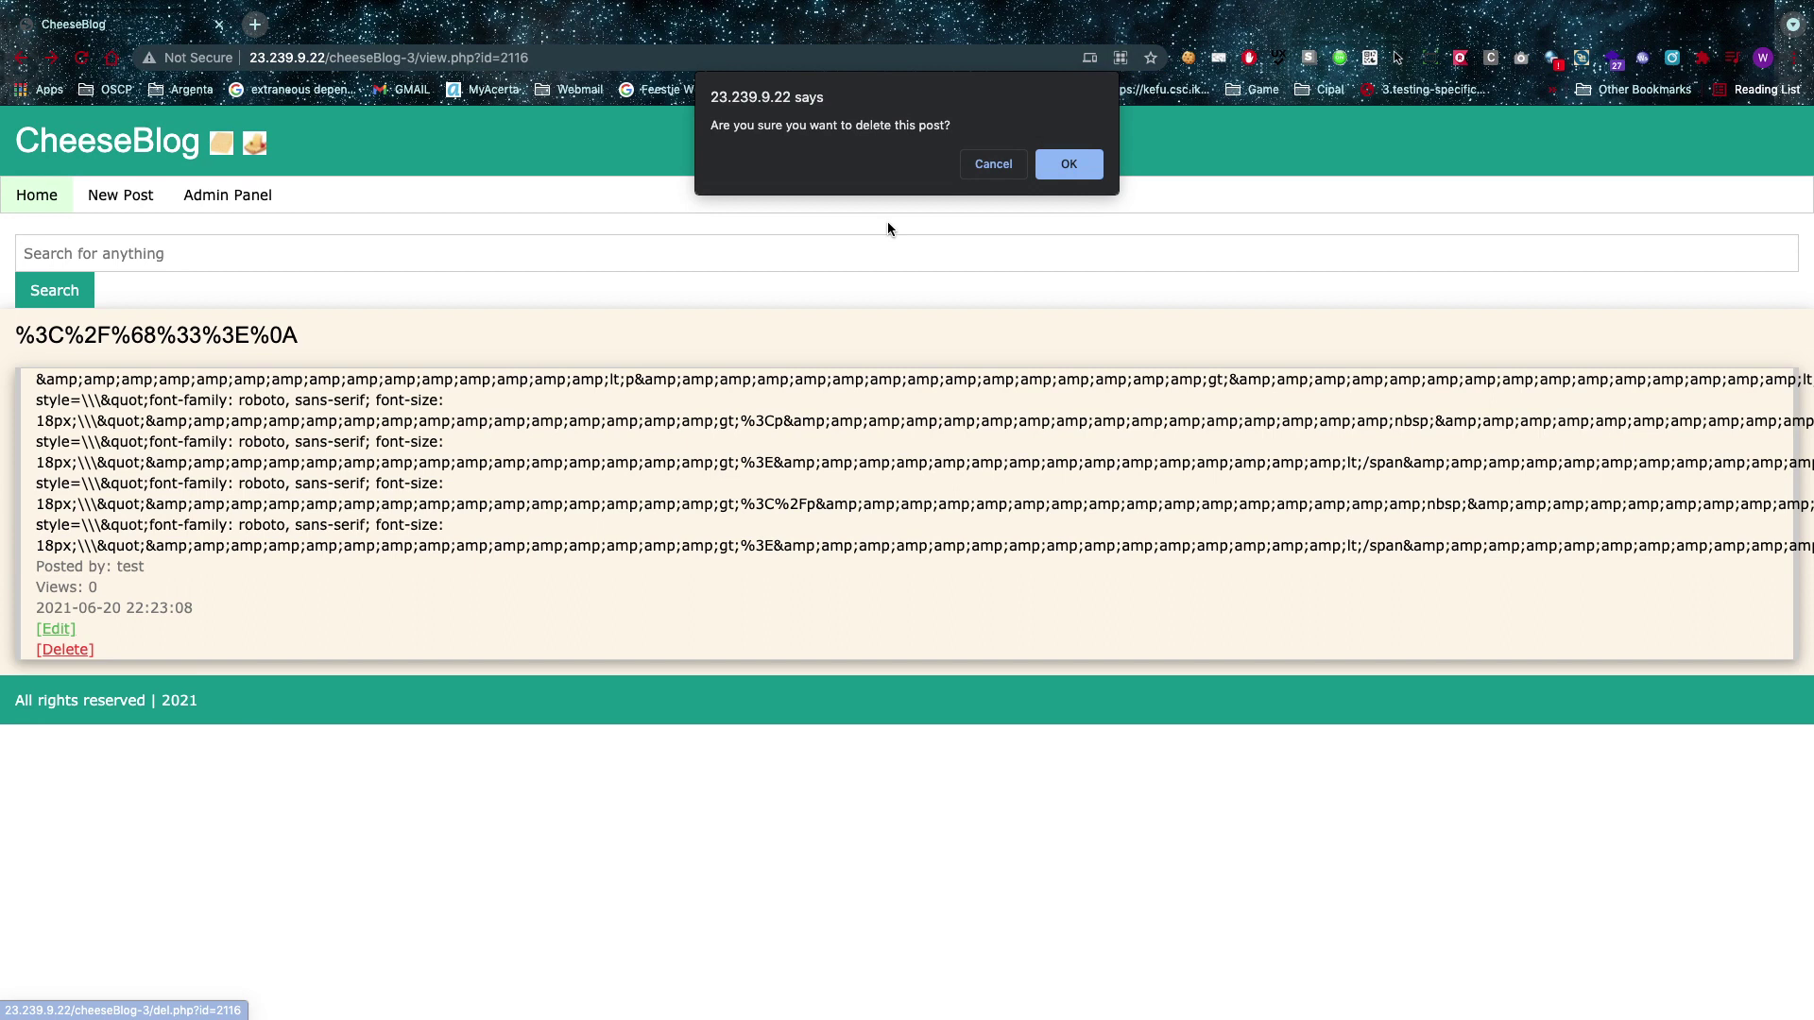
mouse_move(1002, 182)
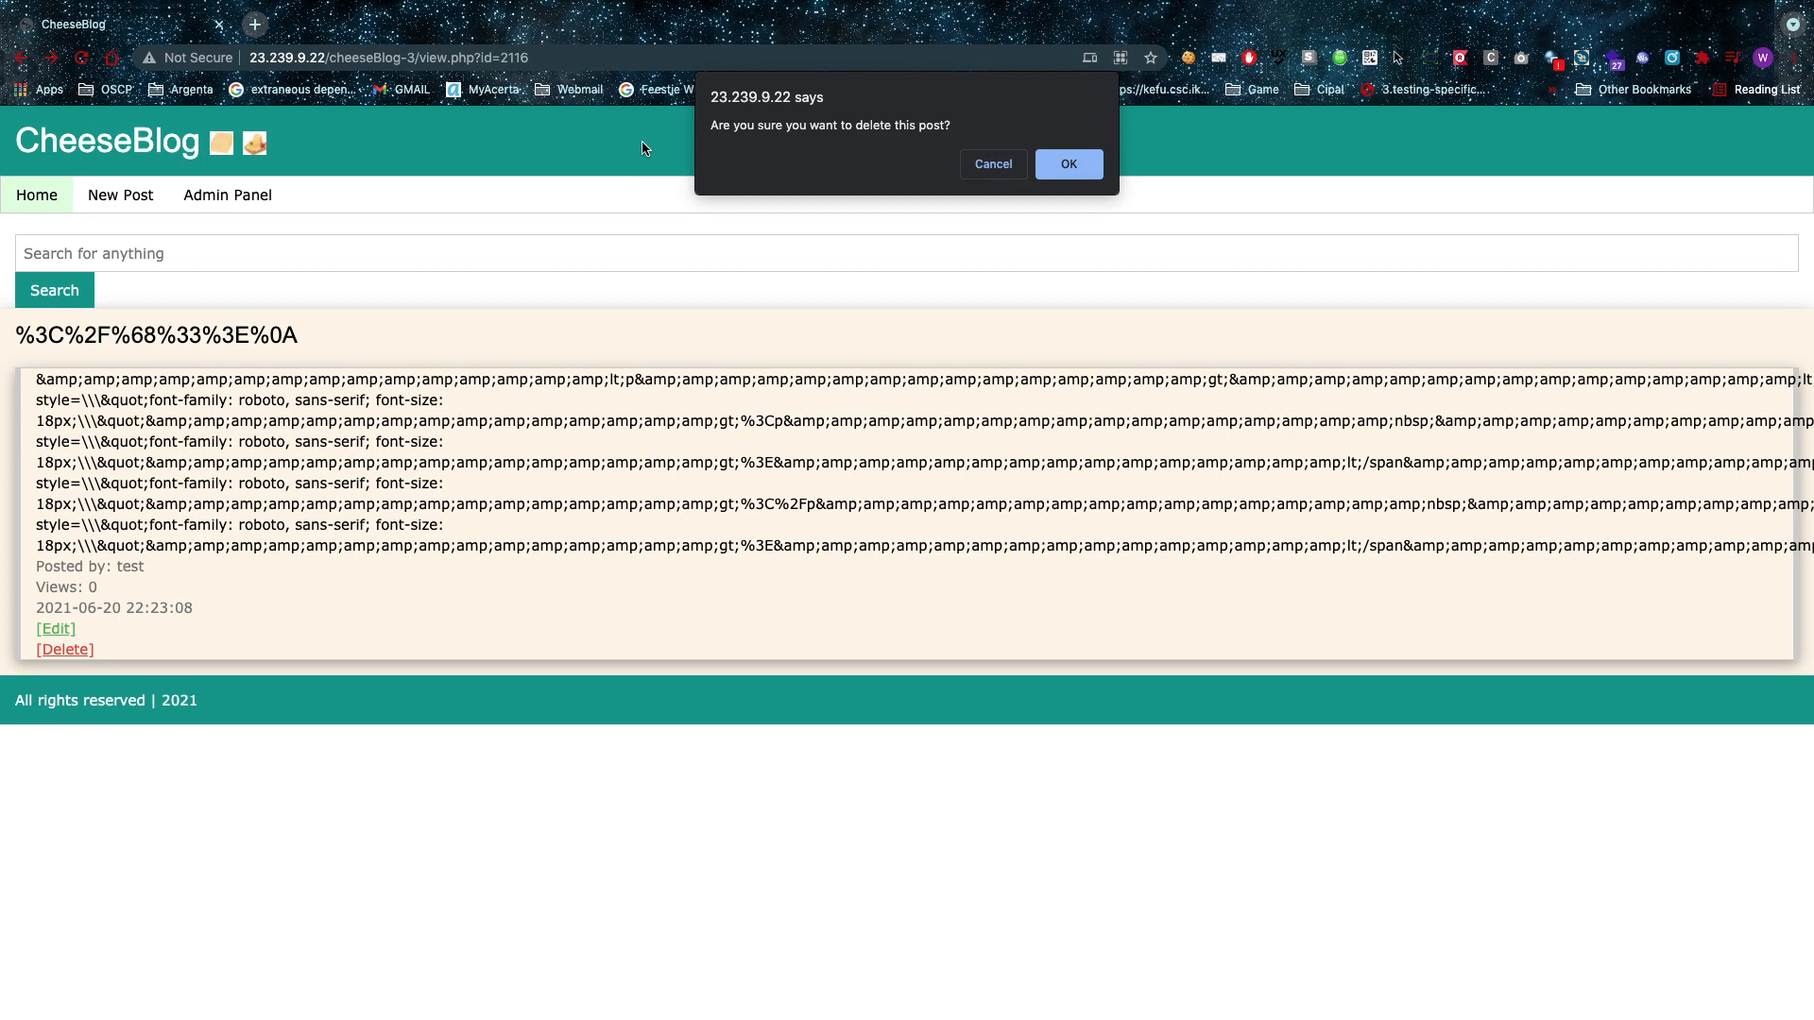
mouse_move(979, 207)
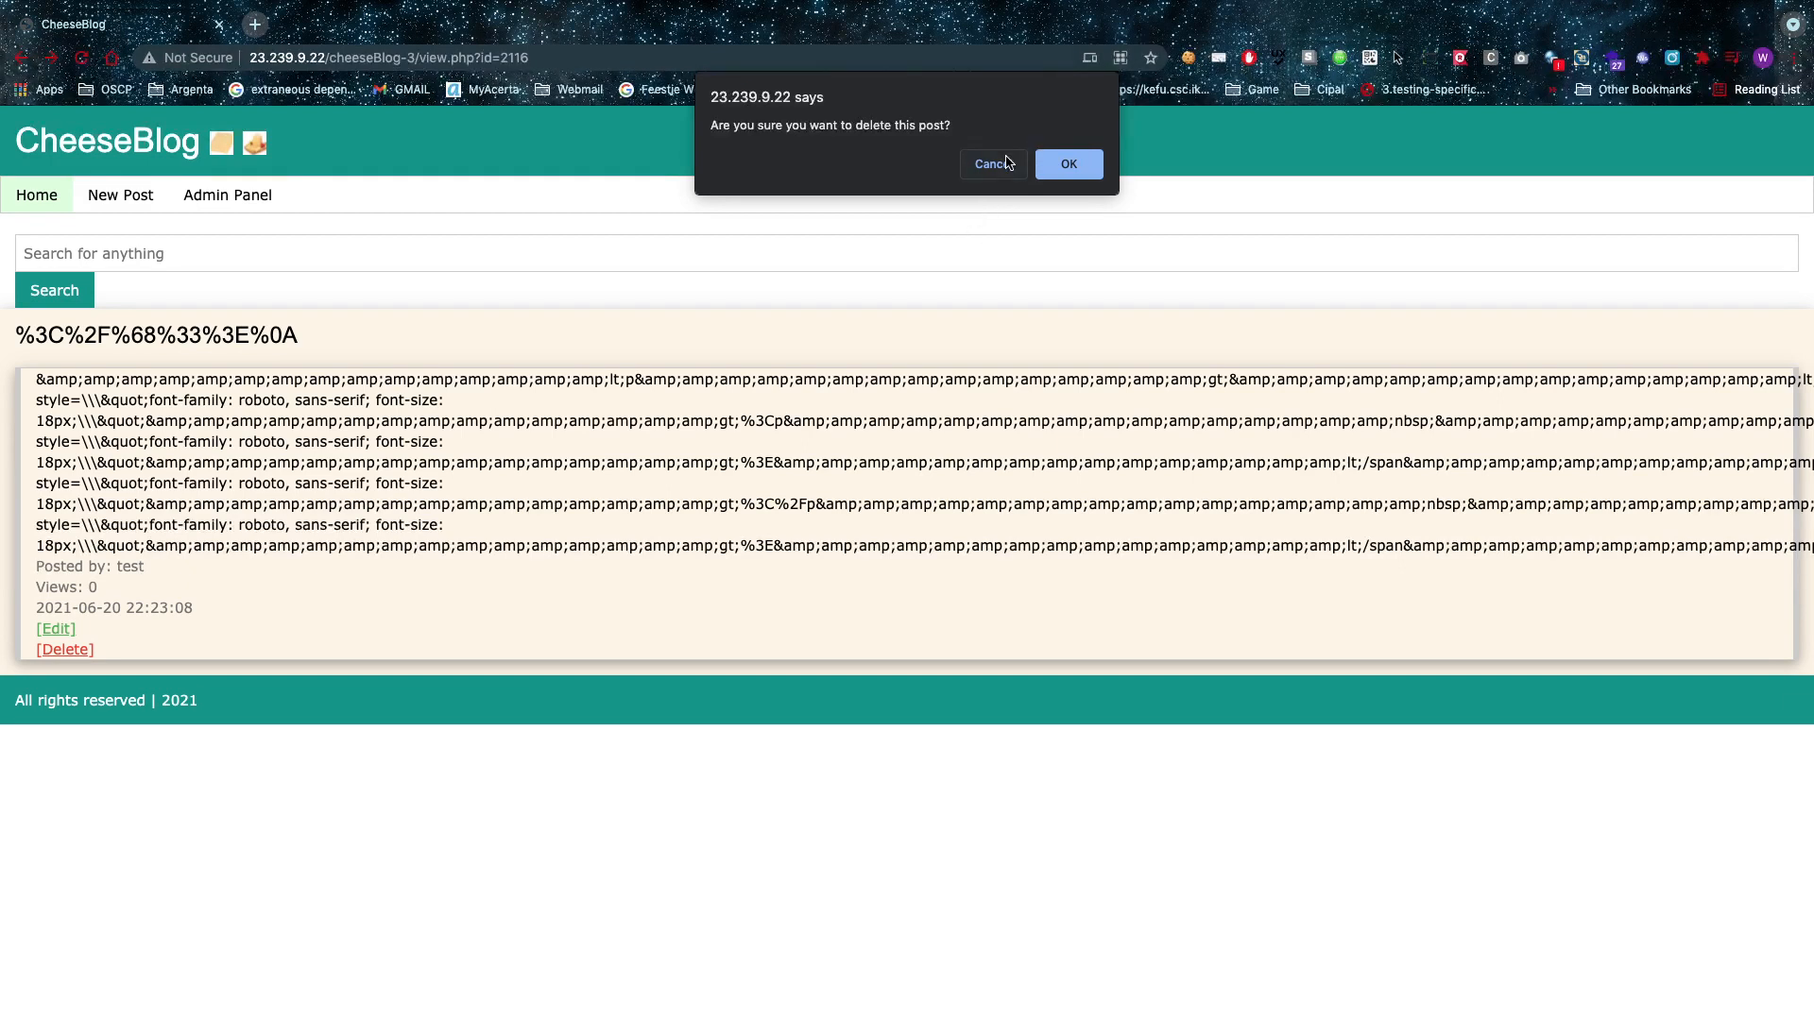
click(992, 163)
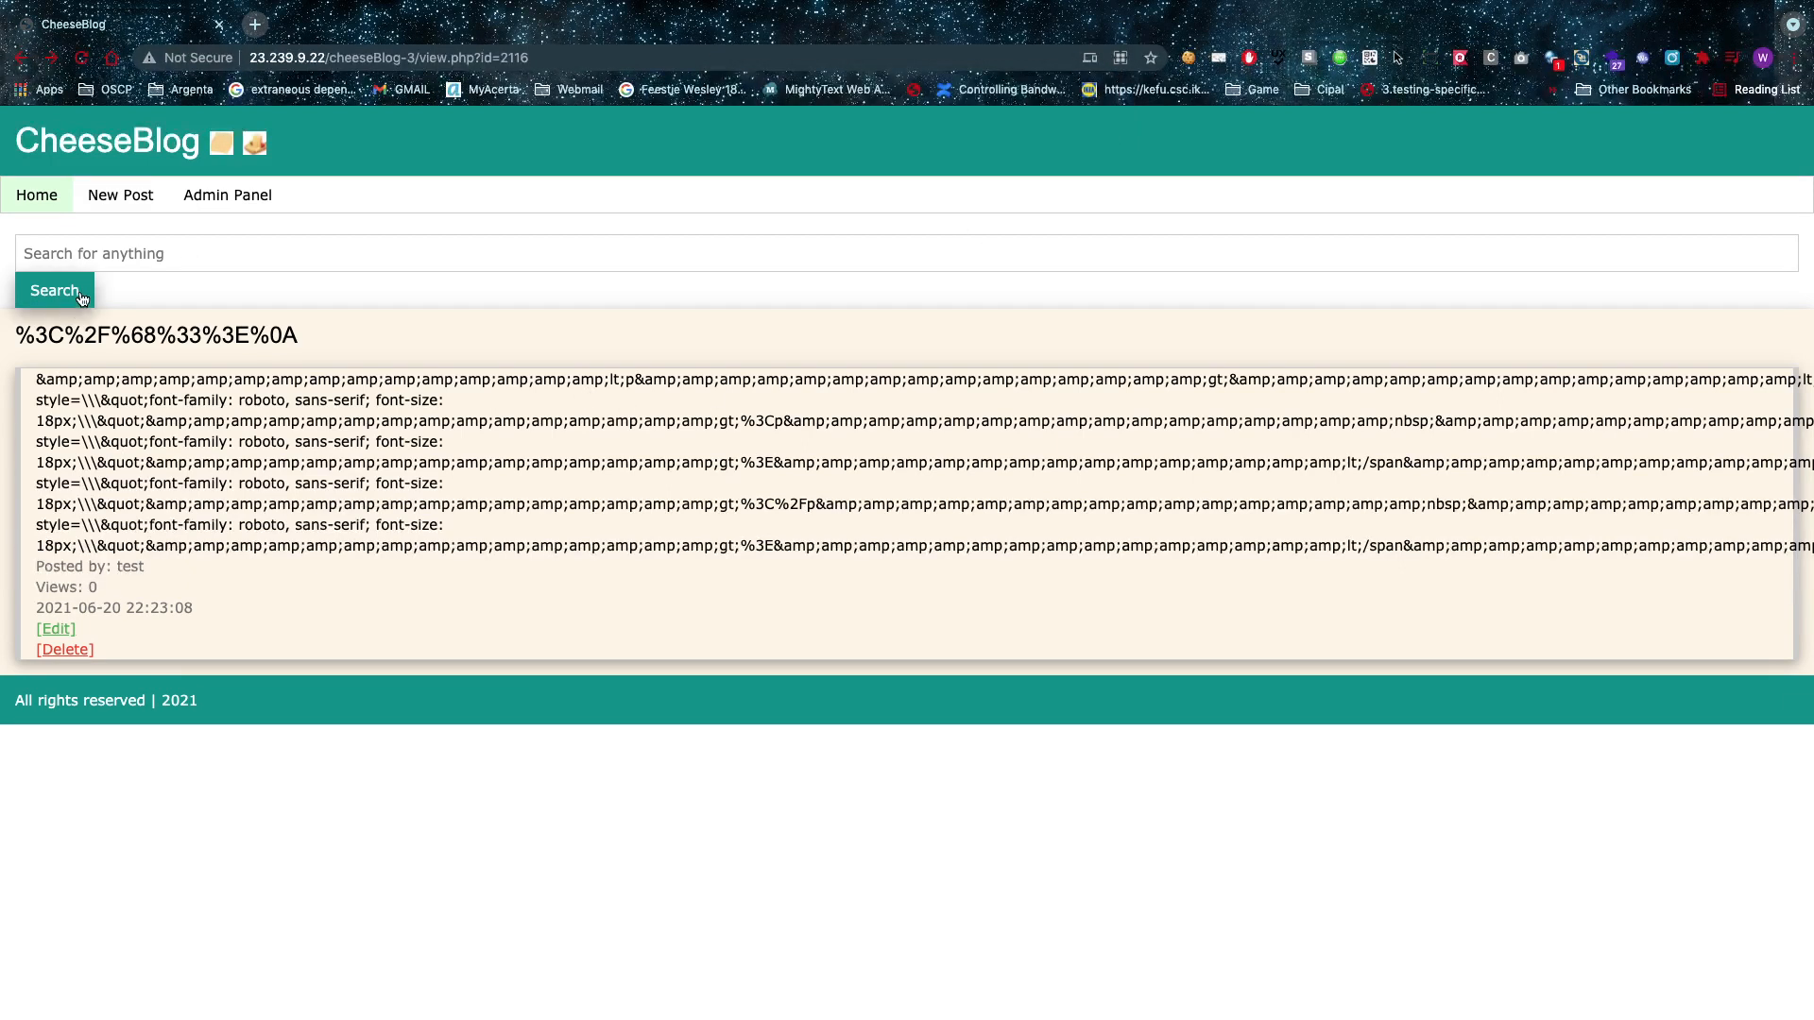
Return to the admin dashboard, then load new.php in a logged-out incognito window
click(226, 195)
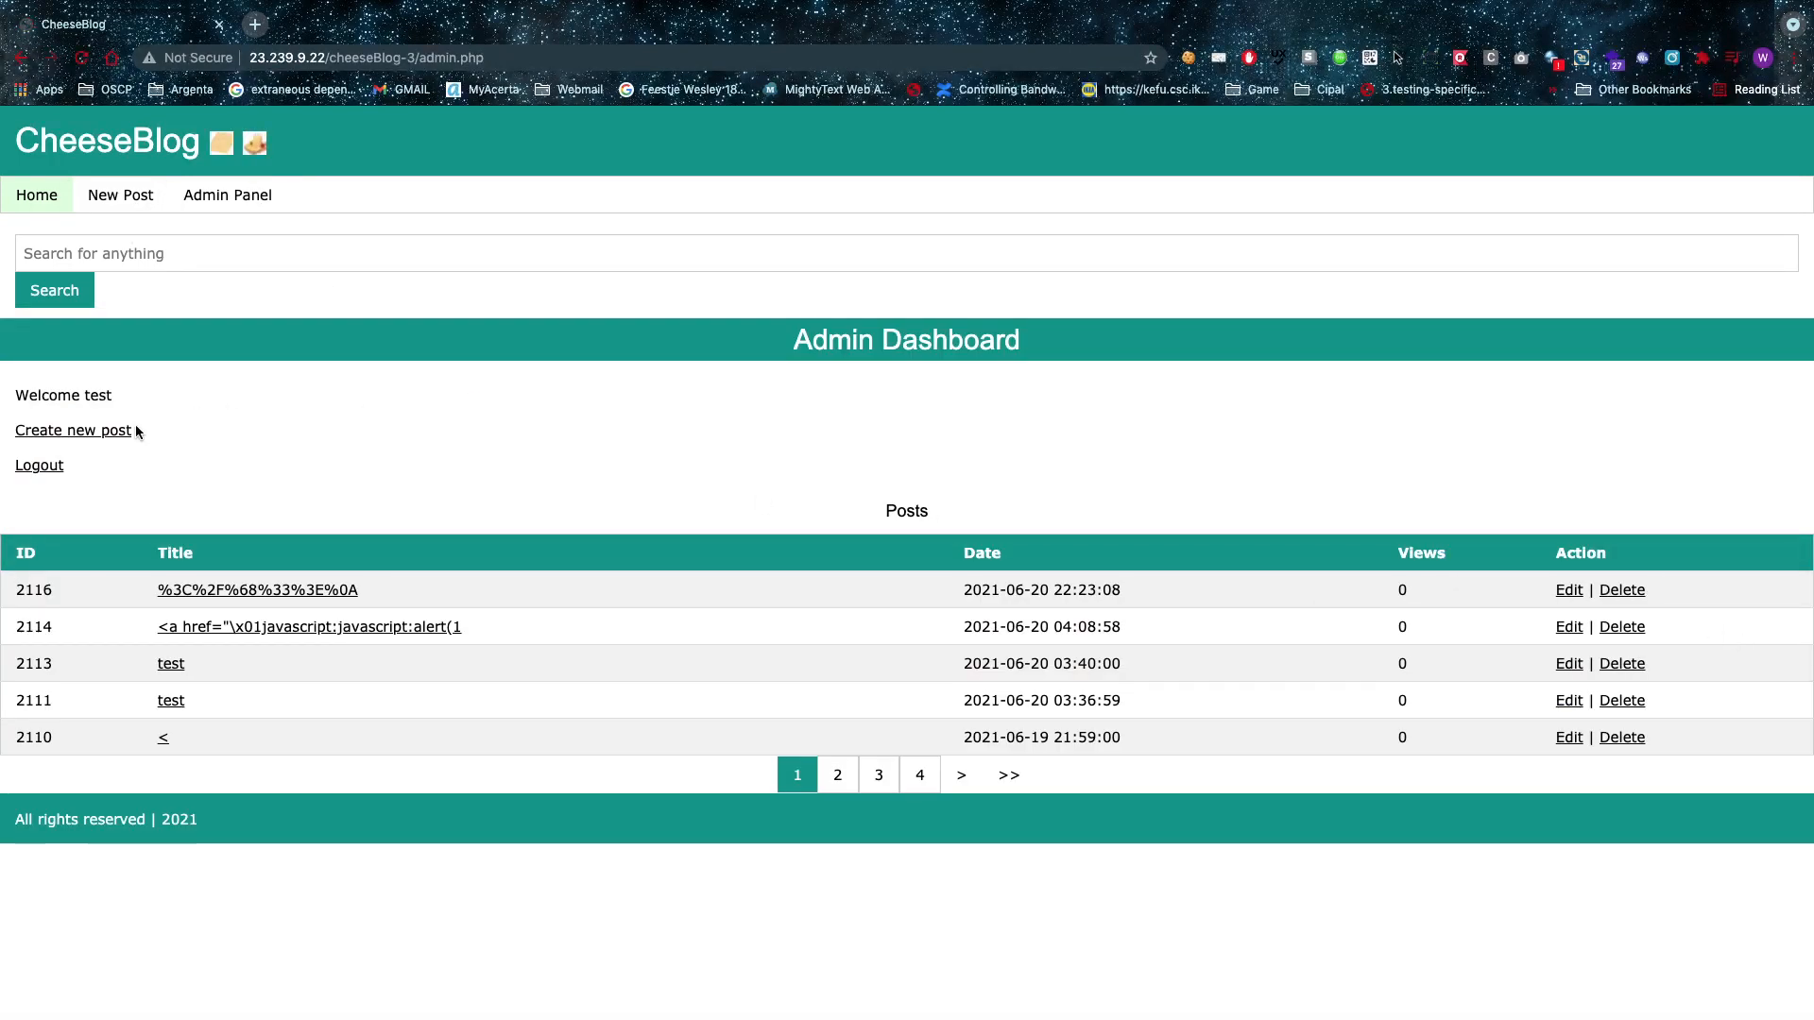
click(72, 431)
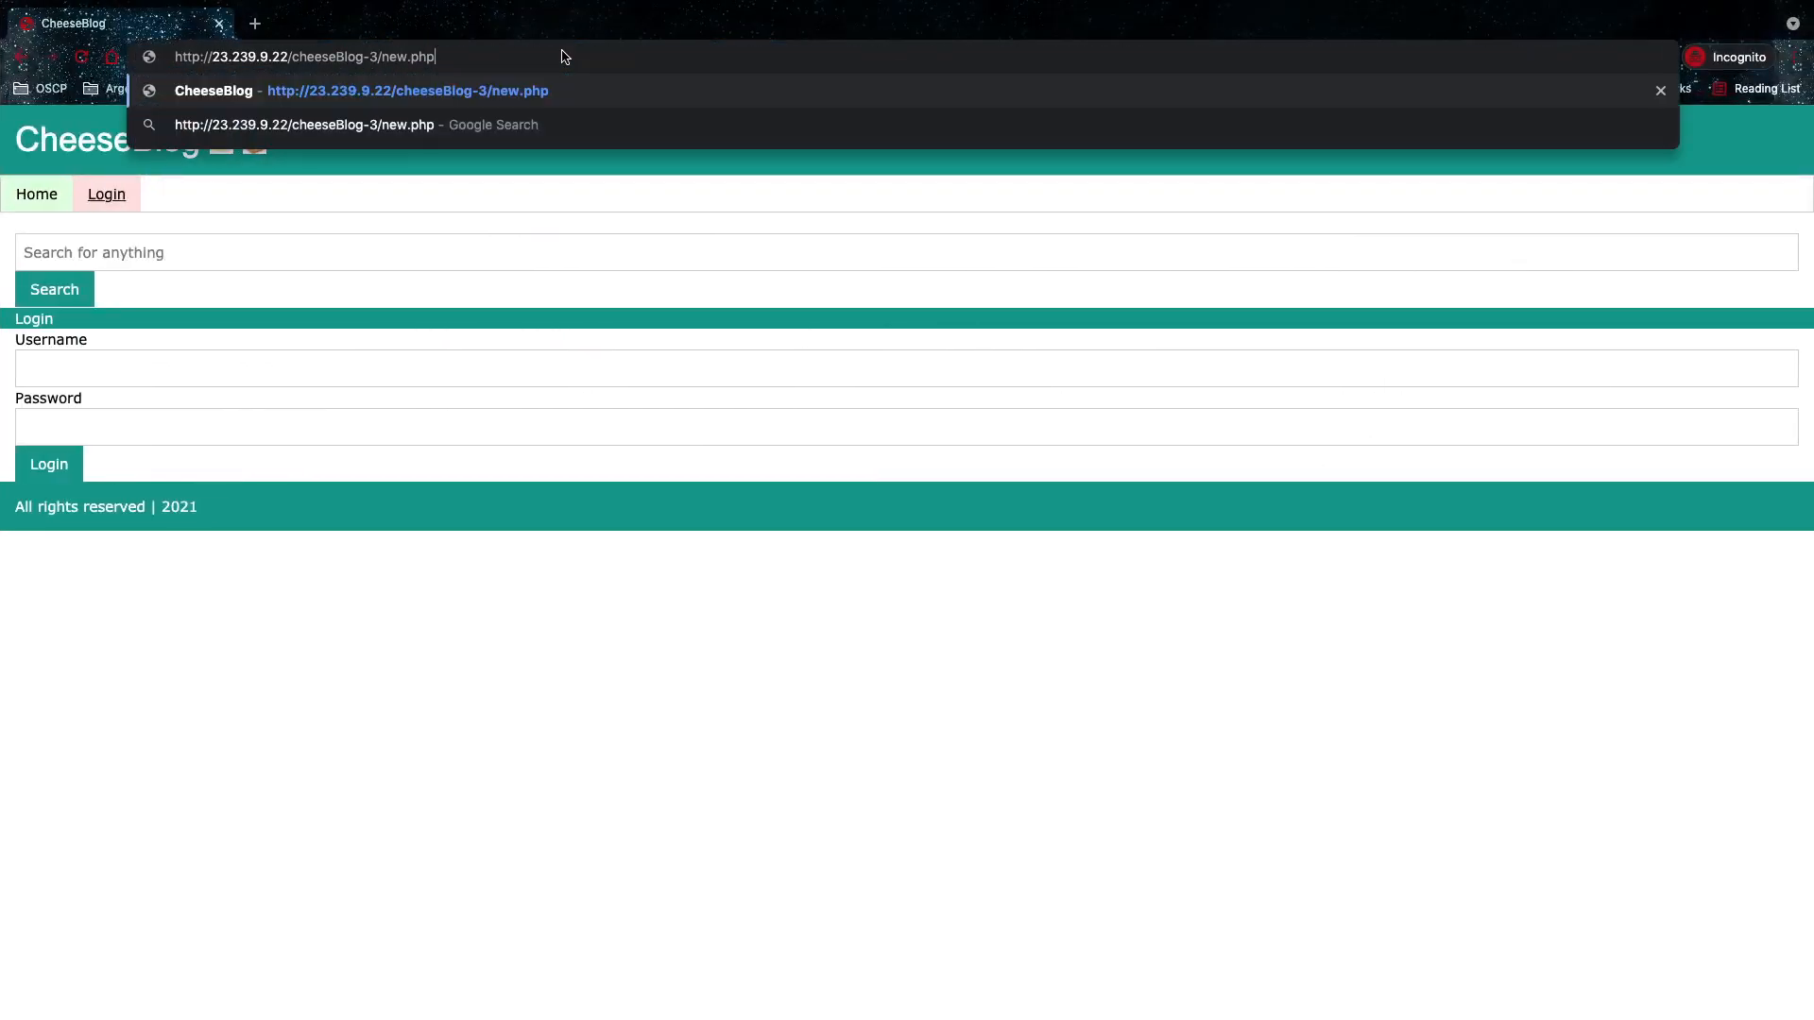
key(Enter)
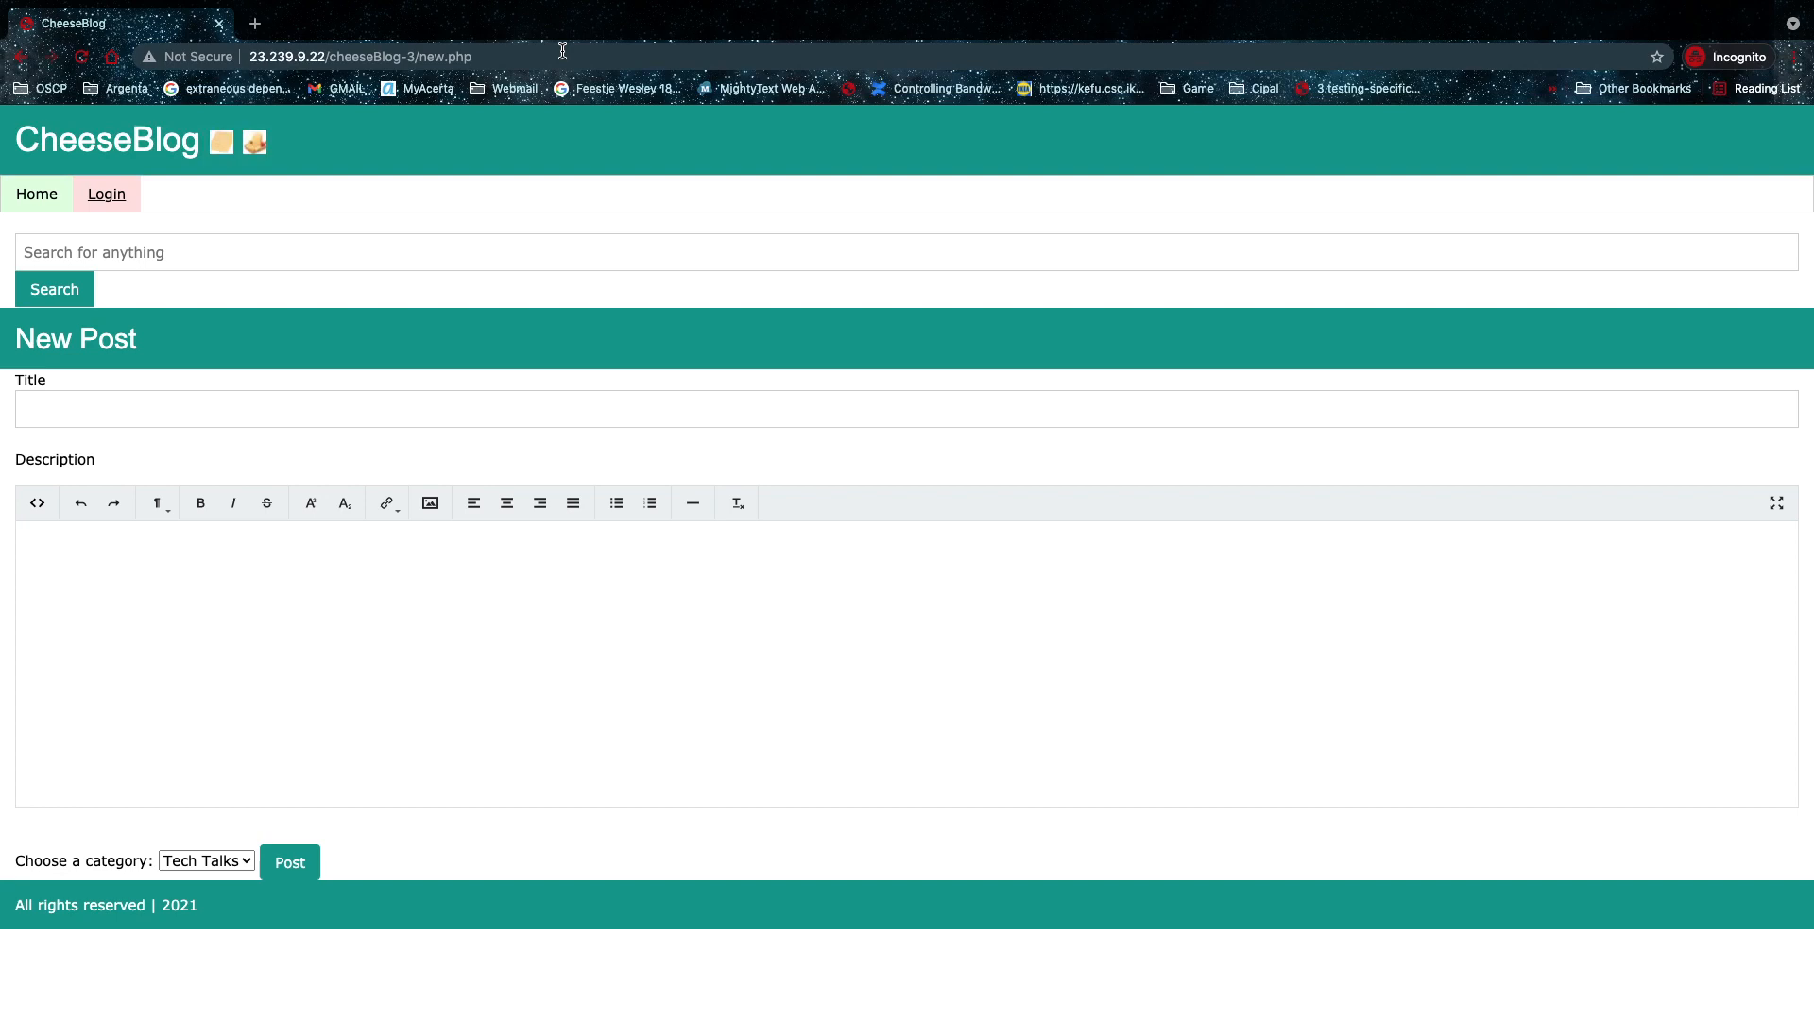